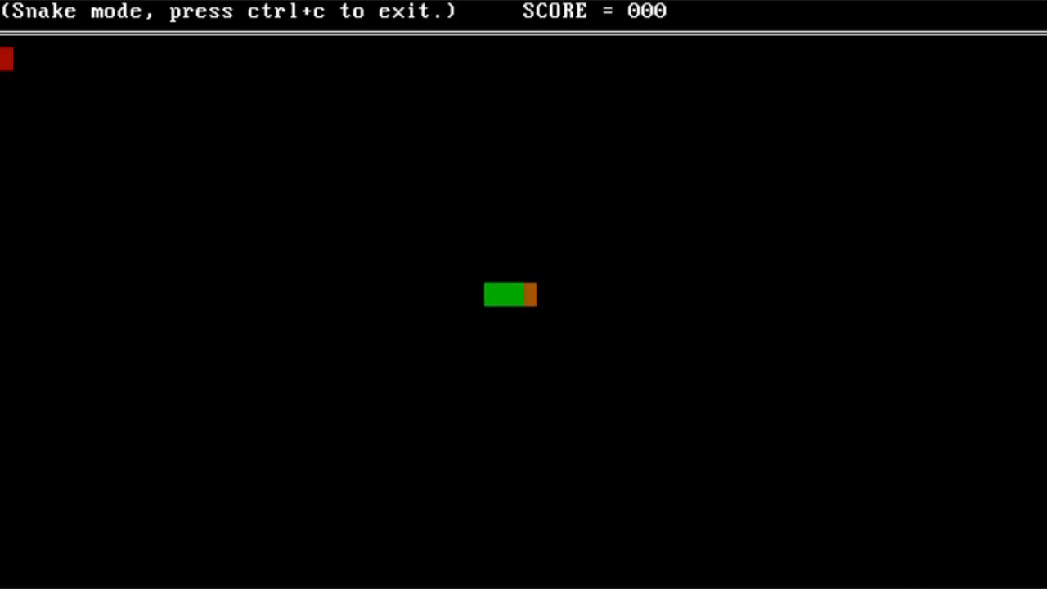
# - Steer the snake upward until it crashes, ending the round at score 000
pyautogui.press('up')
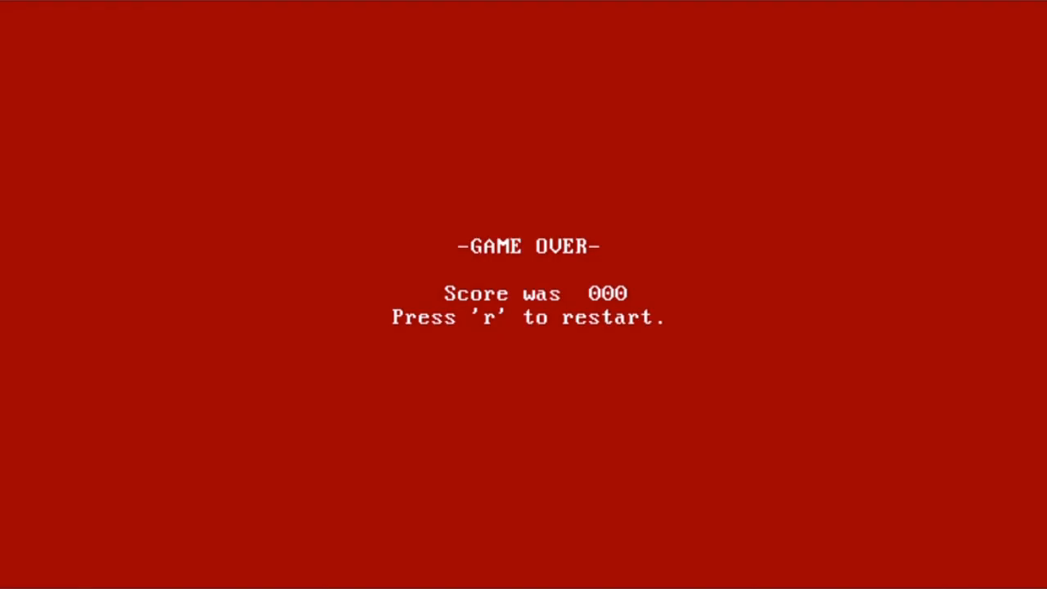
# - Restart Snake from the game-over screen to begin a new round at score 000
pyautogui.press('r')
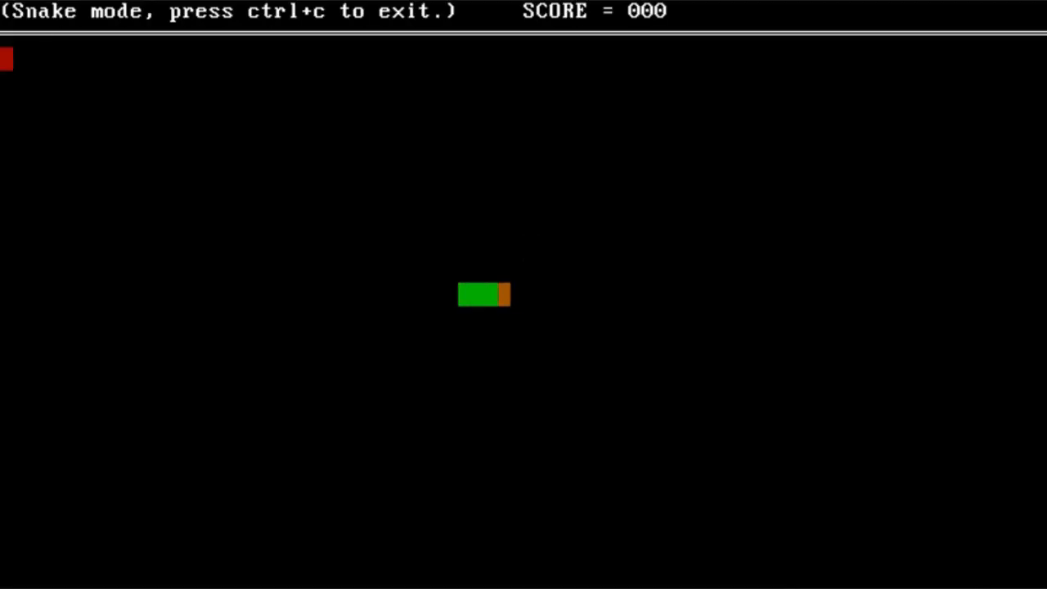
# - Steer the snake up, down, up and right onto the food, reaching score 013
pyautogui.press('up')
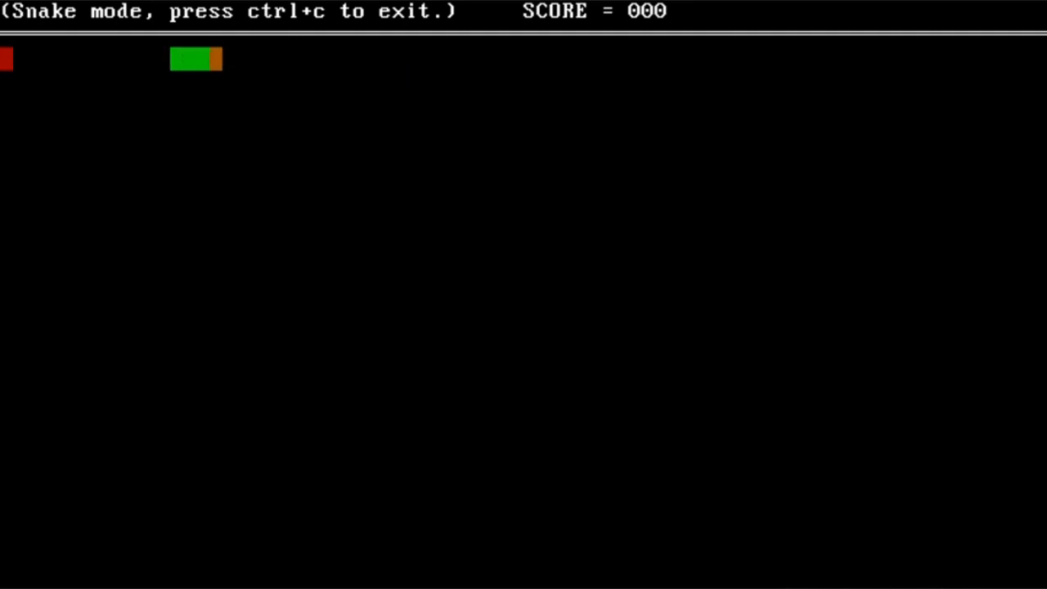
pyautogui.press('Down')
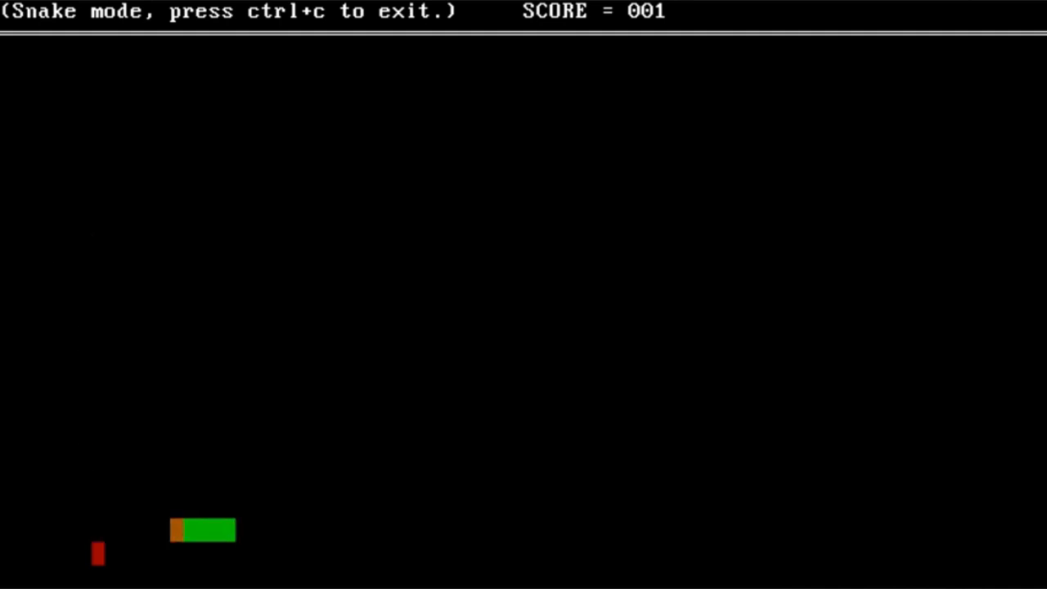
pyautogui.press('Up')
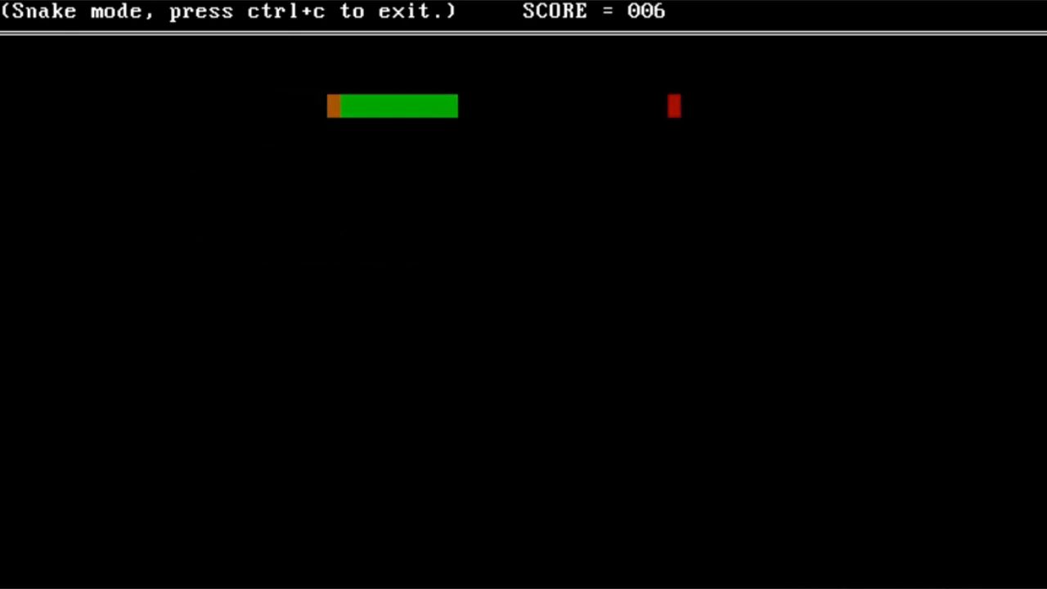
pyautogui.press('Right')
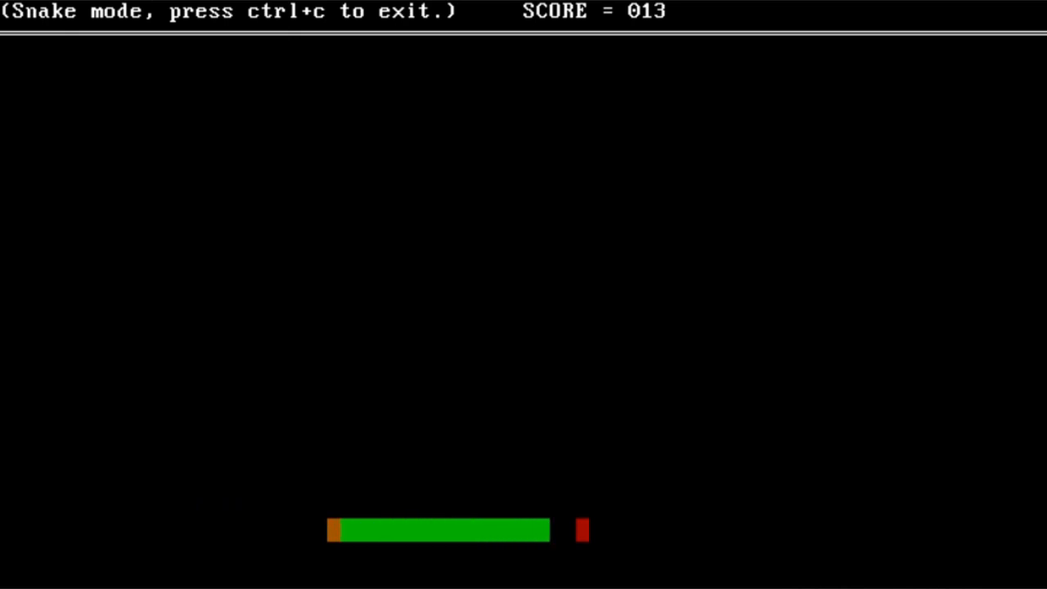
pyautogui.press('Up')
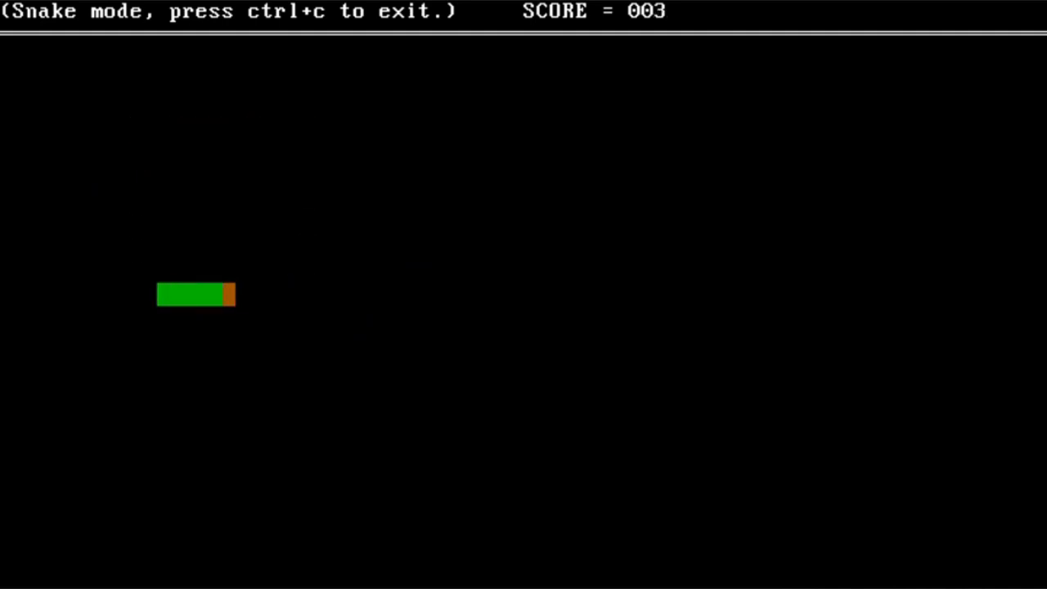
# - Turn the snake upward and keep playing until it crashes with score 007
pyautogui.press('up')
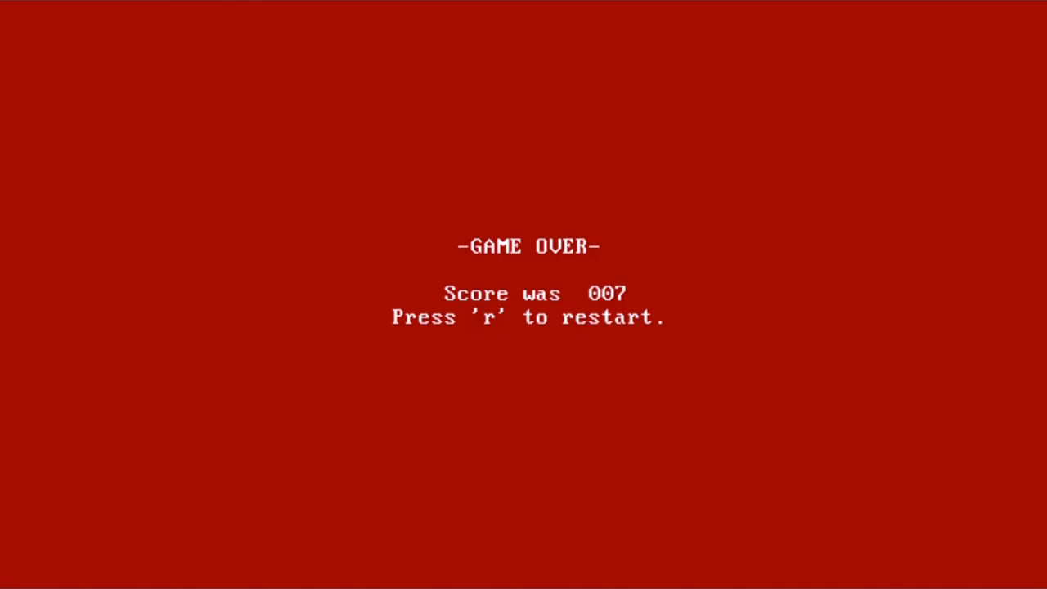
# - Restart Snake, crash at score 000 after steering up, then restart again
pyautogui.press('r')
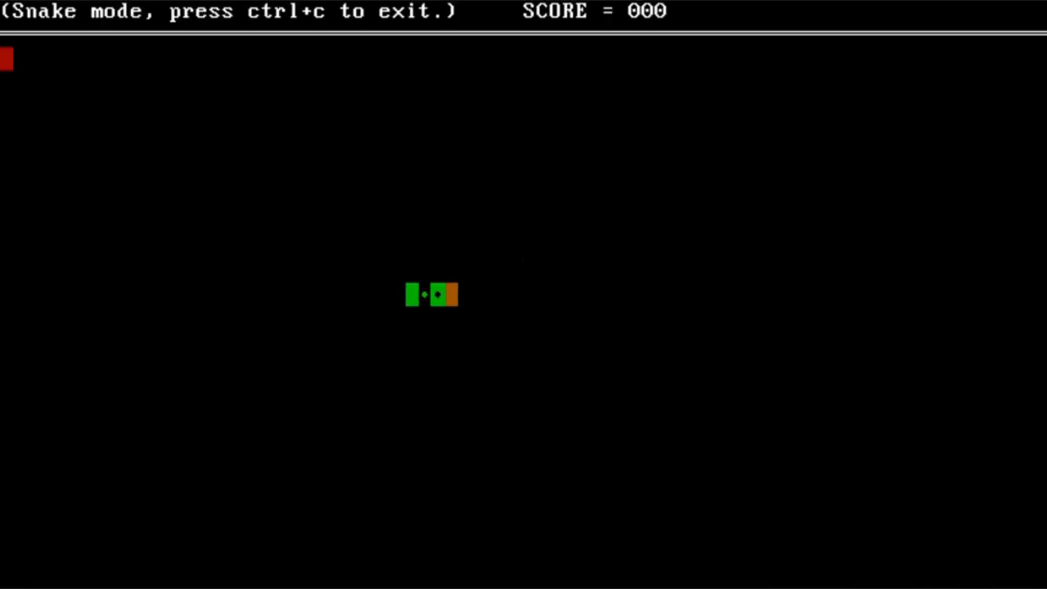
pyautogui.press('Up')
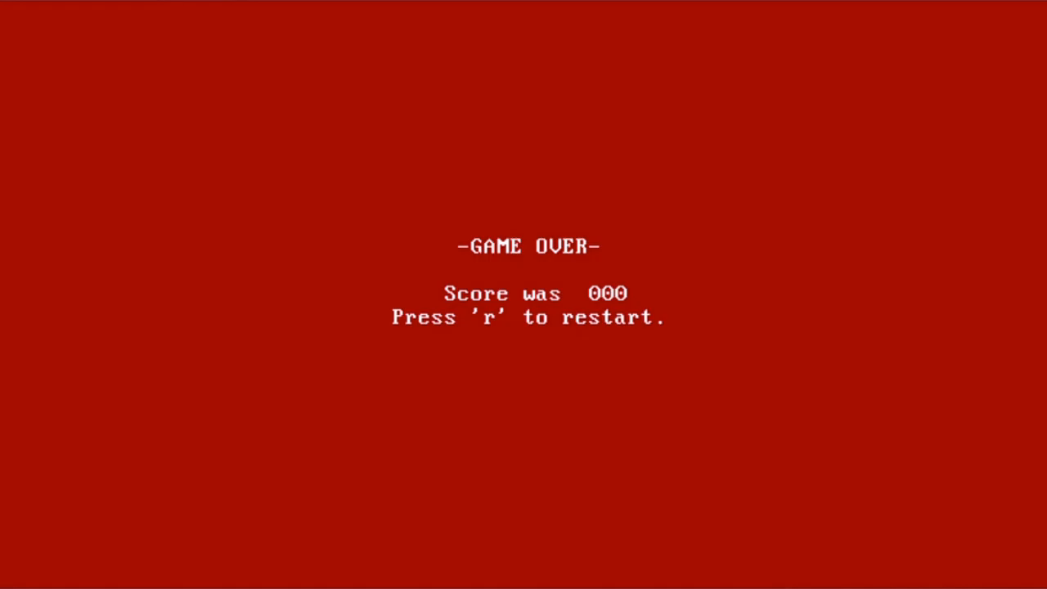
pyautogui.press('r')
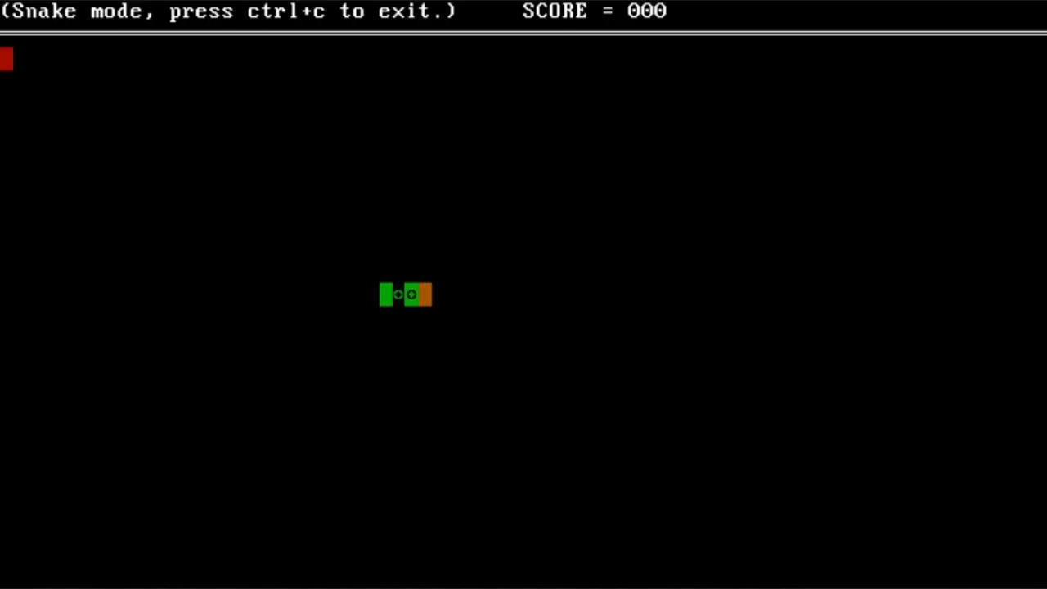
# - Play to game over at 001, restart, crash at 000, then exit to the Osaka OS splash
pyautogui.press('up')
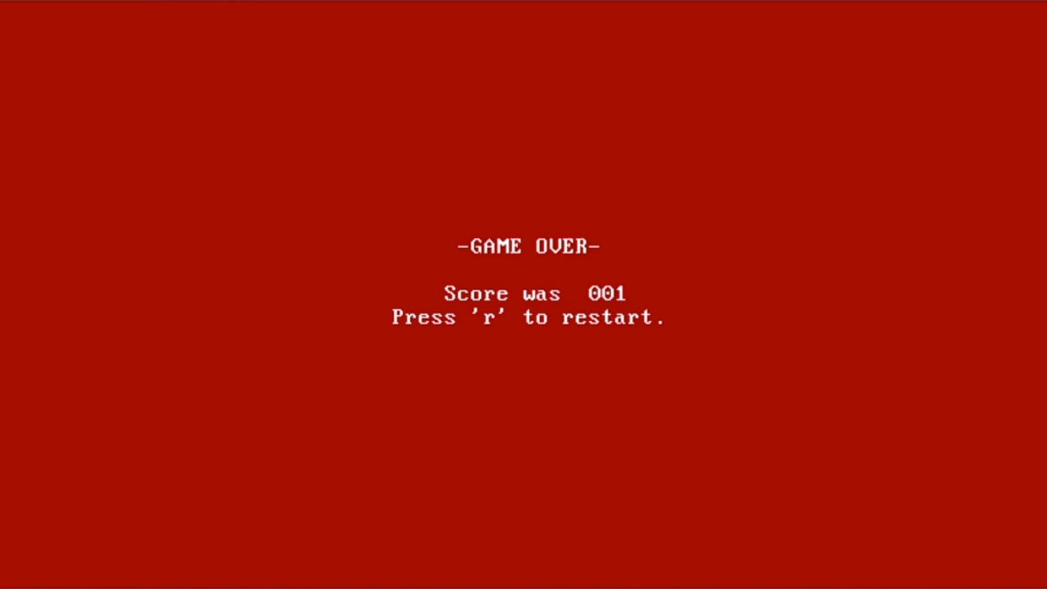
pyautogui.press('r')
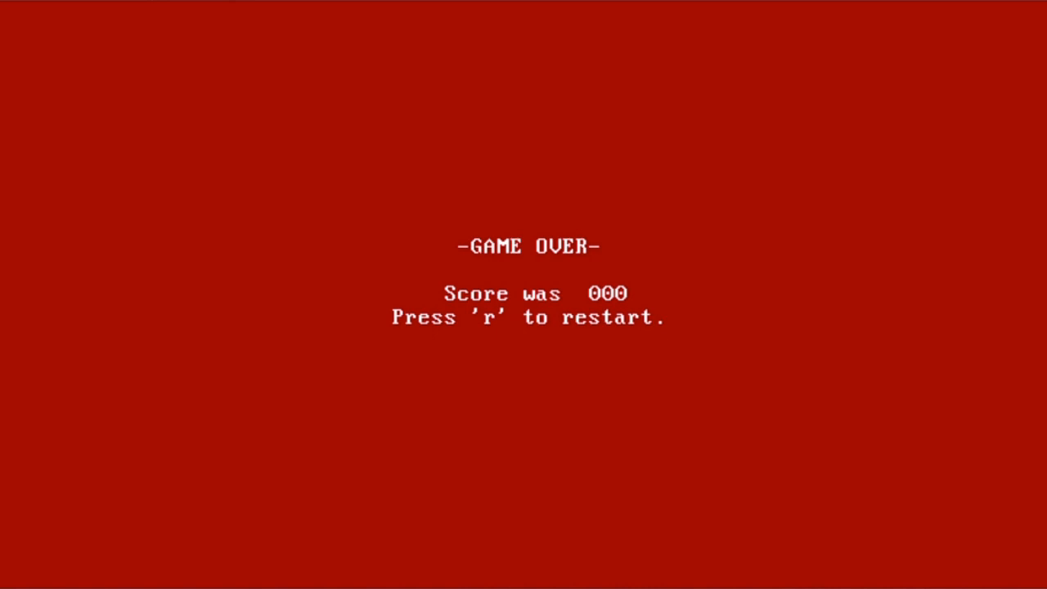
pyautogui.press('r')
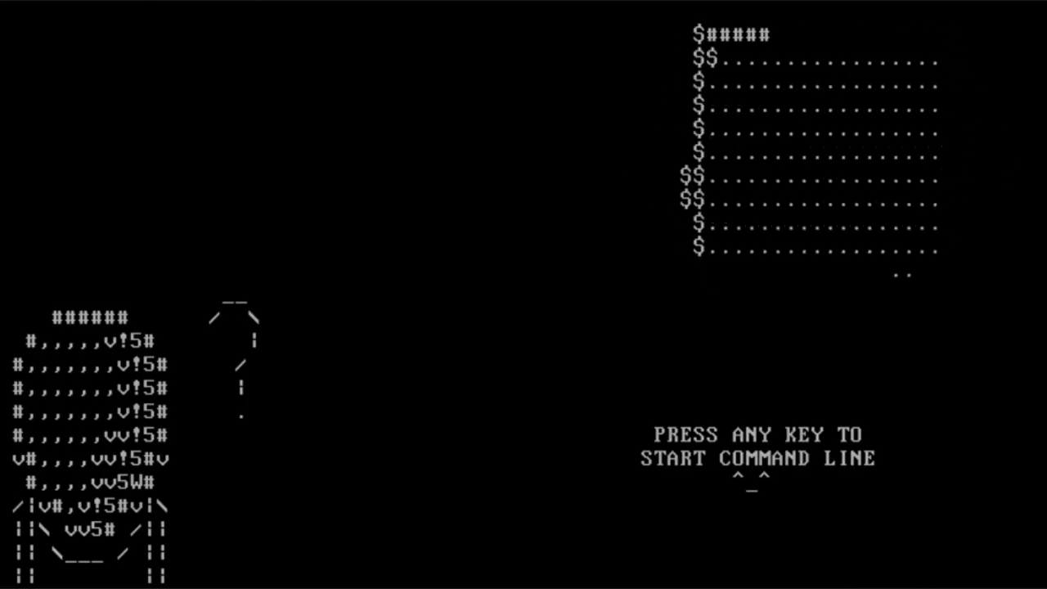
# - Leave the Osaka OS splash for the command line and resume Snake, reaching score 003
pyautogui.press('enter')
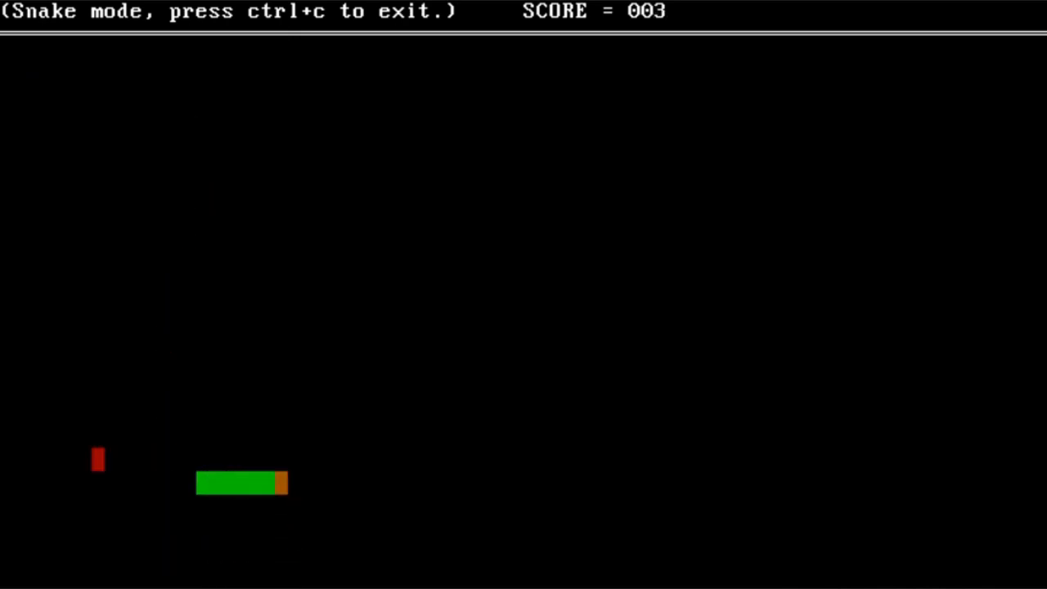
# - Steer the snake up and left onto red food, raising the score to 031
pyautogui.press('up')
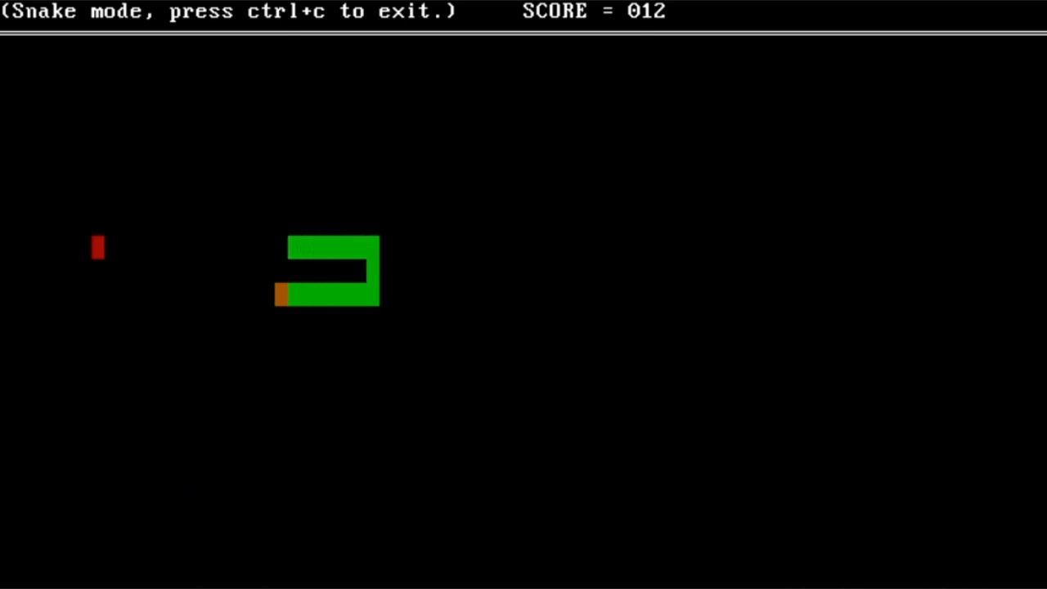
pyautogui.press('Left')
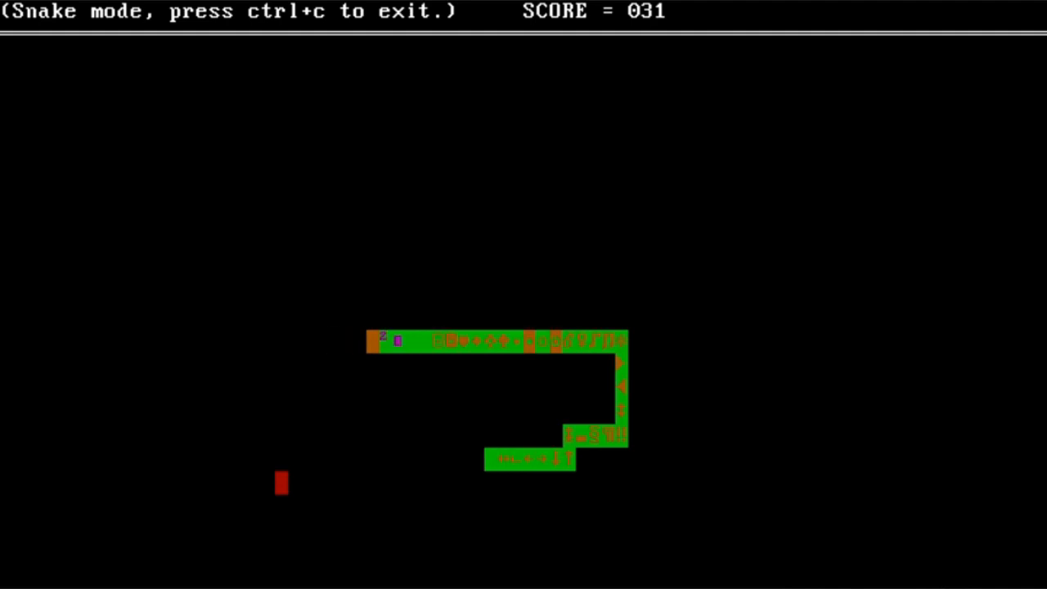
pyautogui.press('Left')
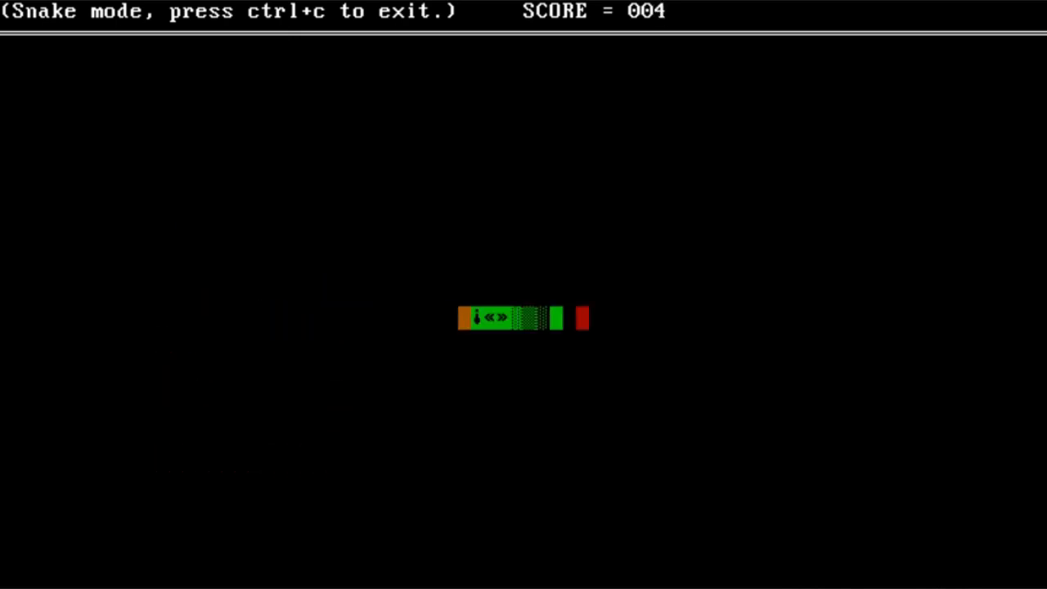
# - Turn the snake upward onto the food, bringing the score to 005
pyautogui.press('Up')
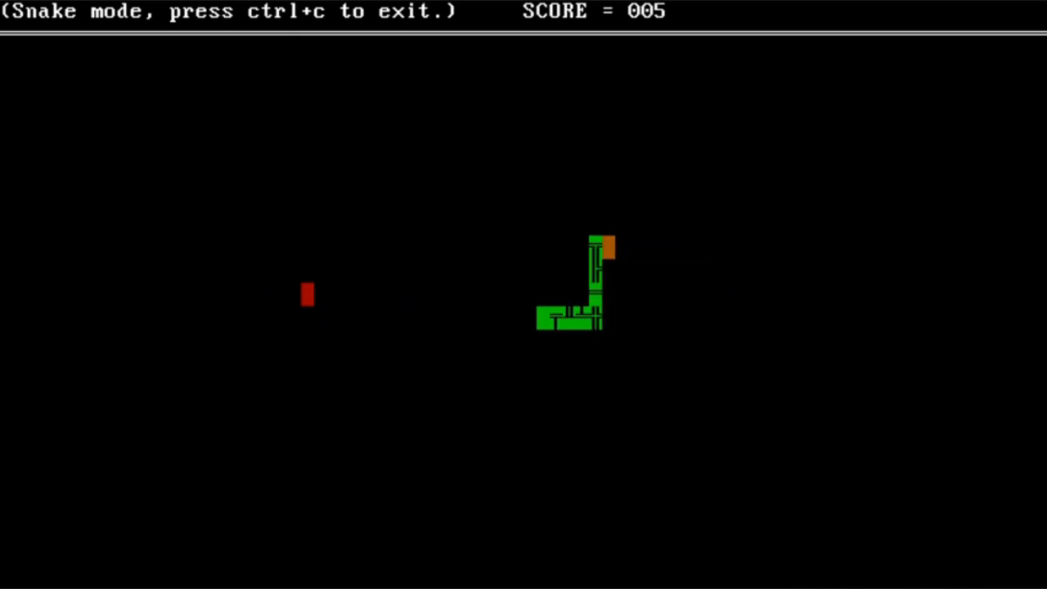